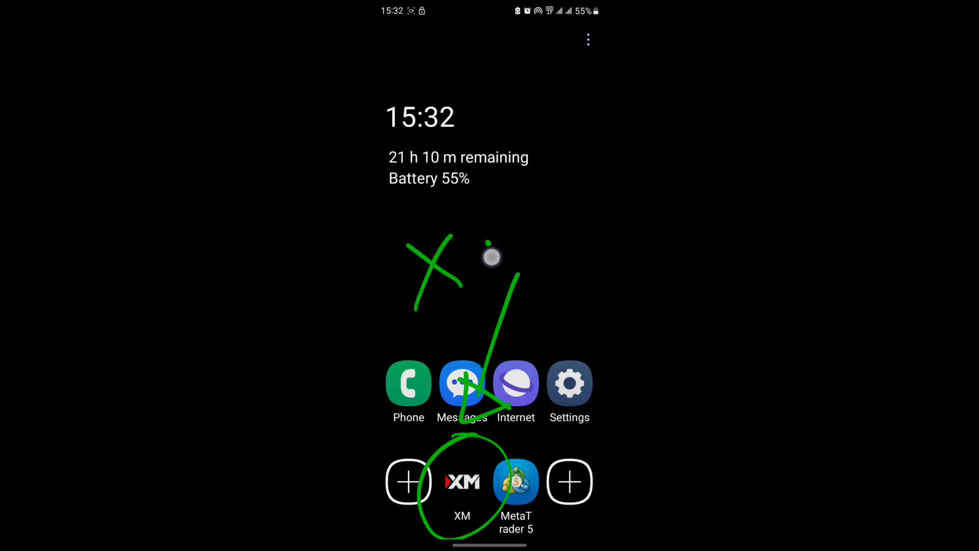
# Launch XM from the home screen and choose Change Leverage from the demo account's three-dot menu.
pyautogui.moveTo(492, 256); pyautogui.dragTo(550, 269)
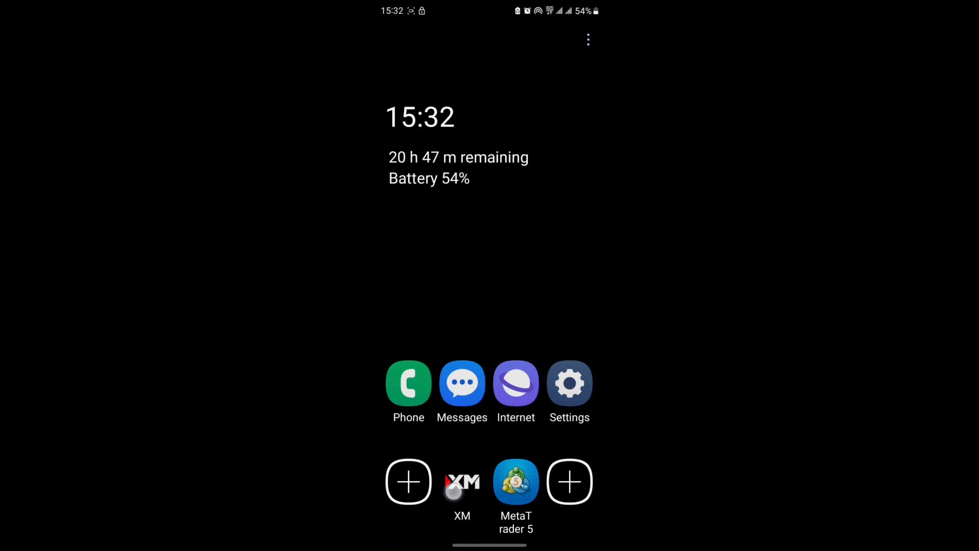
pyautogui.click(461, 481)
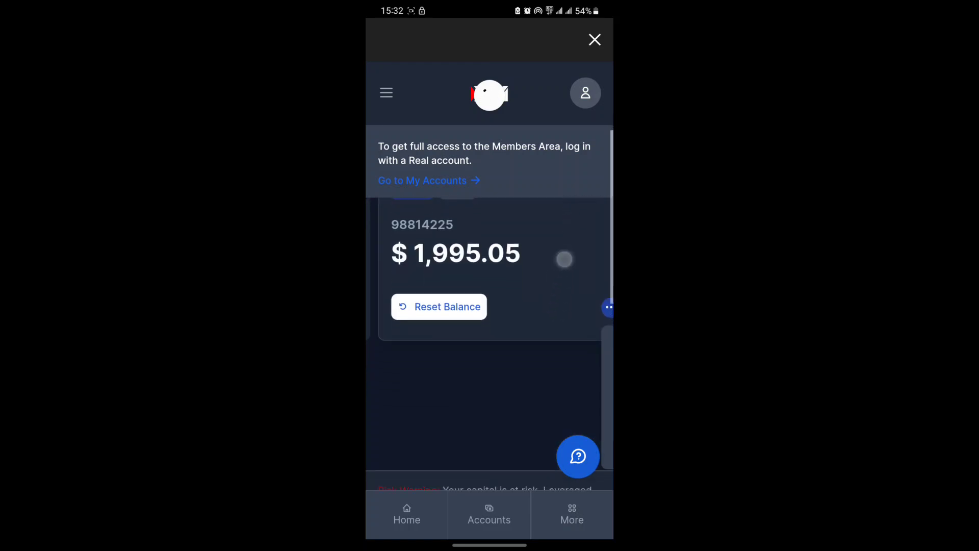
pyautogui.click(608, 307)
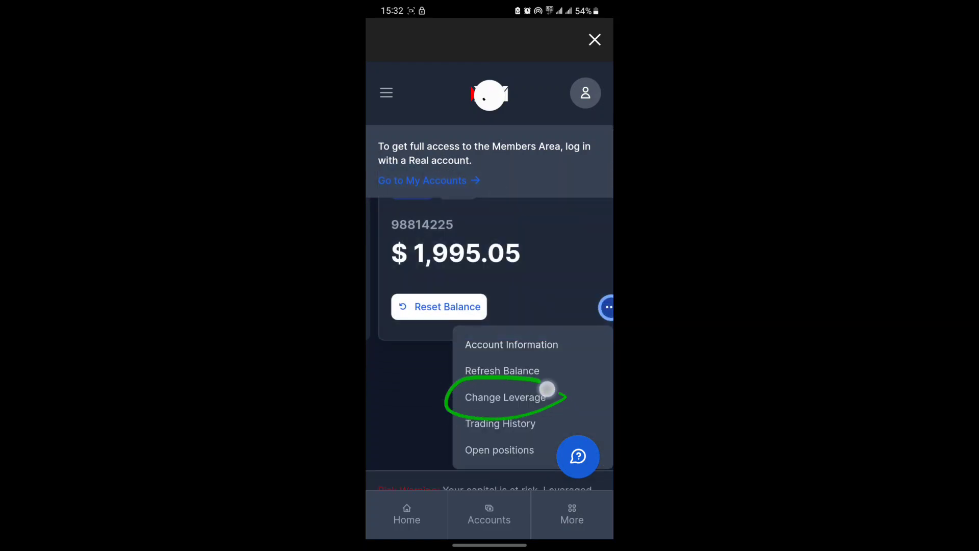
pyautogui.click(505, 397)
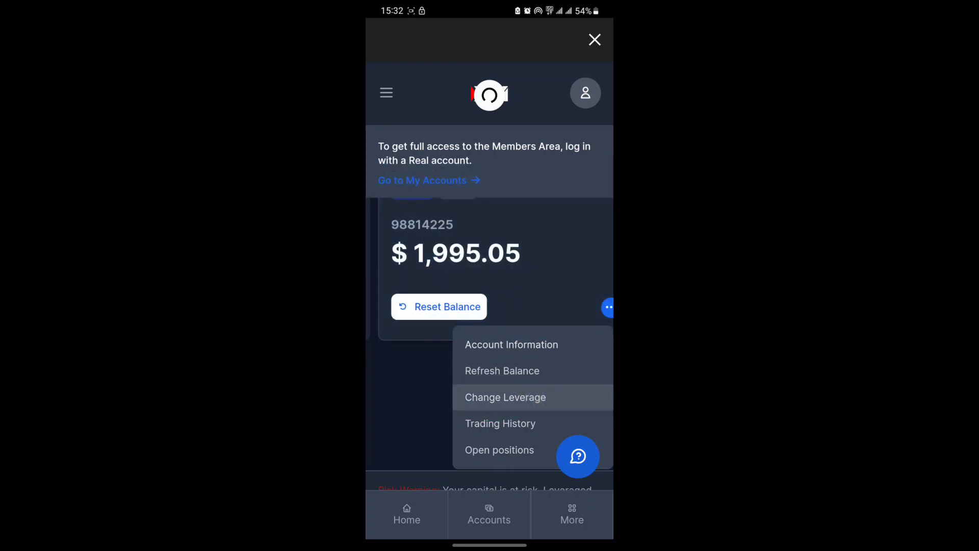
pyautogui.click(505, 397)
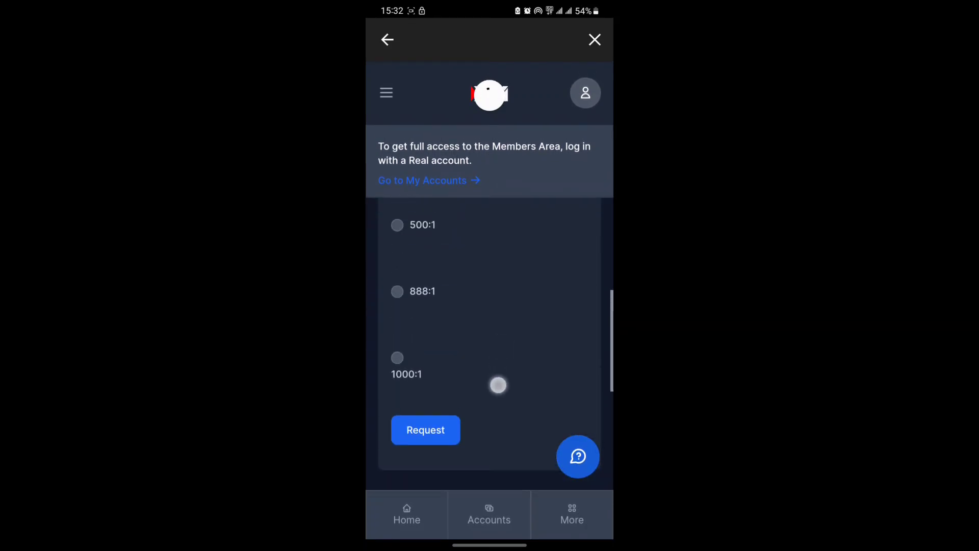
# Select 1000:1 leverage and submit the request, getting the 'Leverage changed' confirmation.
pyautogui.click(397, 357)
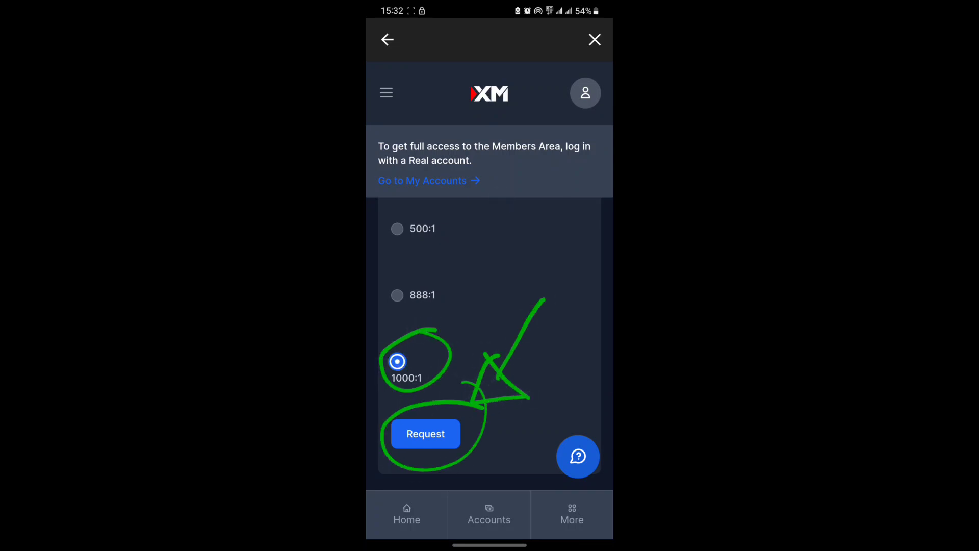
pyautogui.click(426, 433)
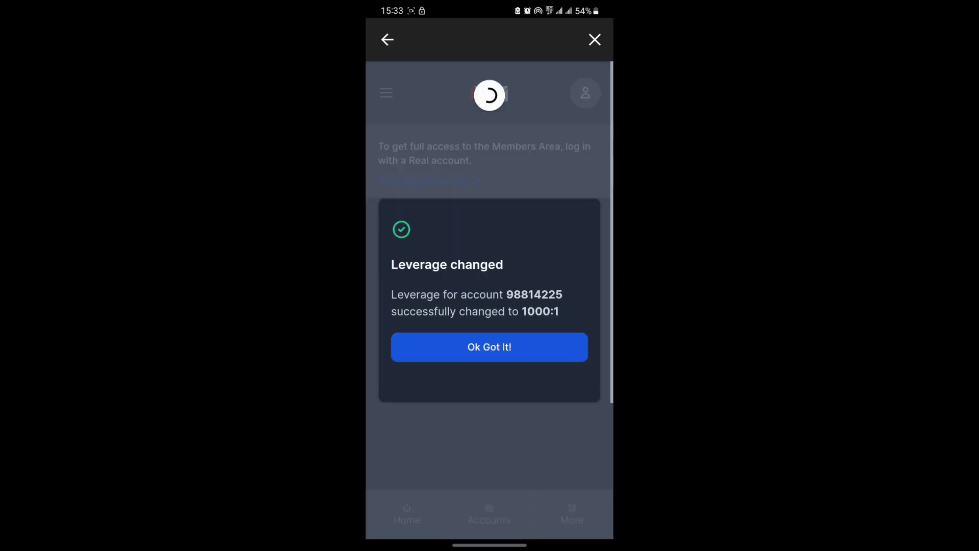